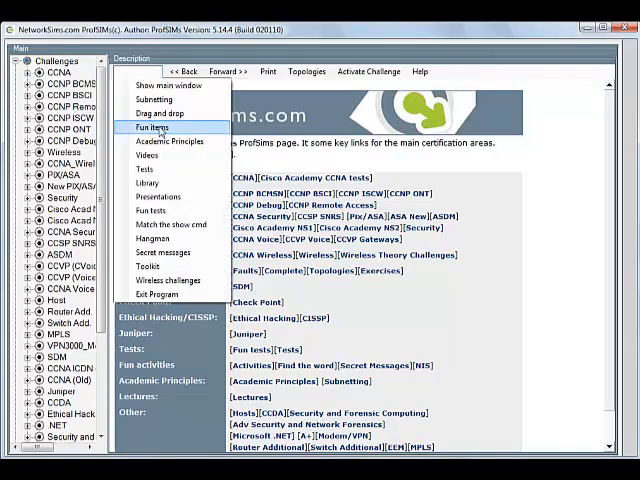
mouse_move(164, 252)
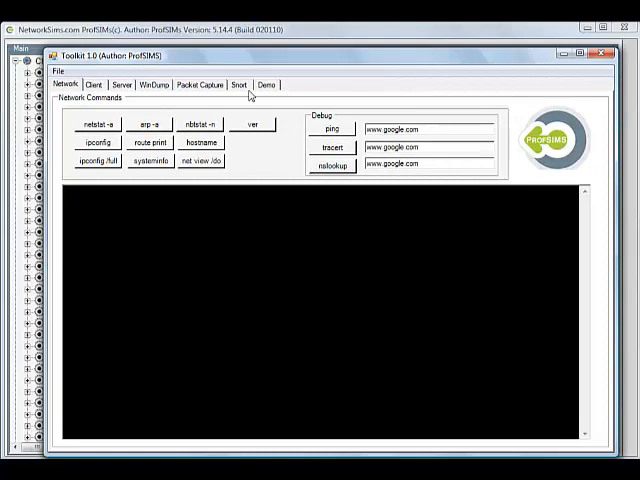
Step: In the Snort tab, choose rules\icmp.rules as the sample rules file
click(238, 84)
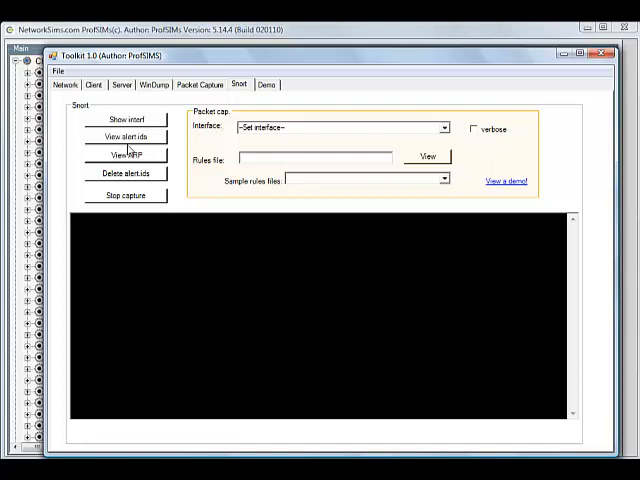
click(124, 136)
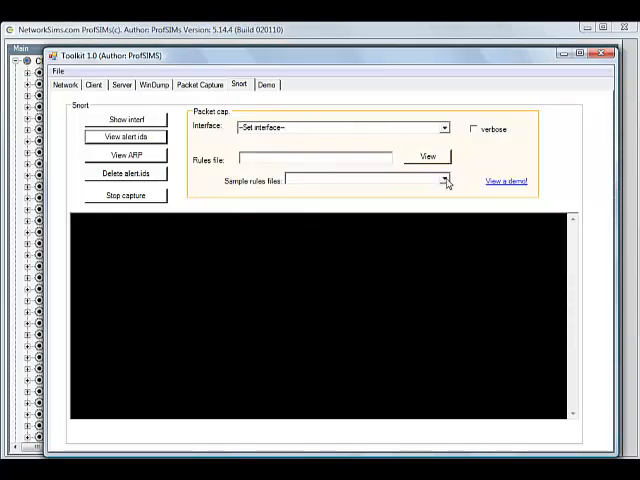
click(444, 180)
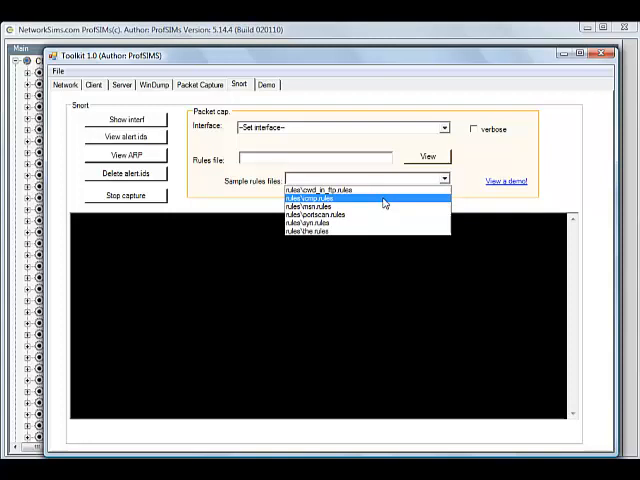
click(310, 198)
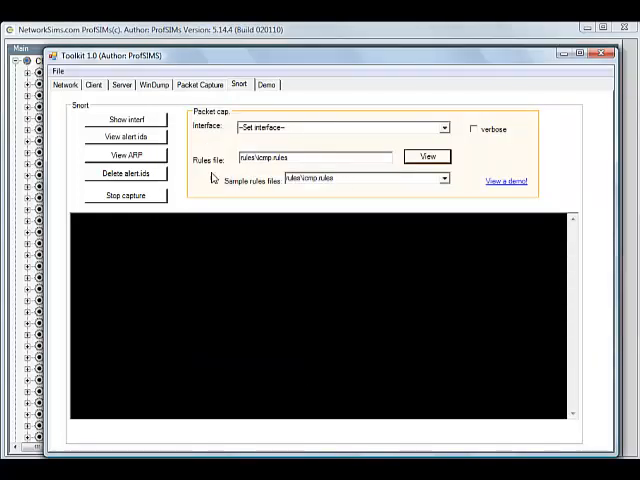
click(444, 128)
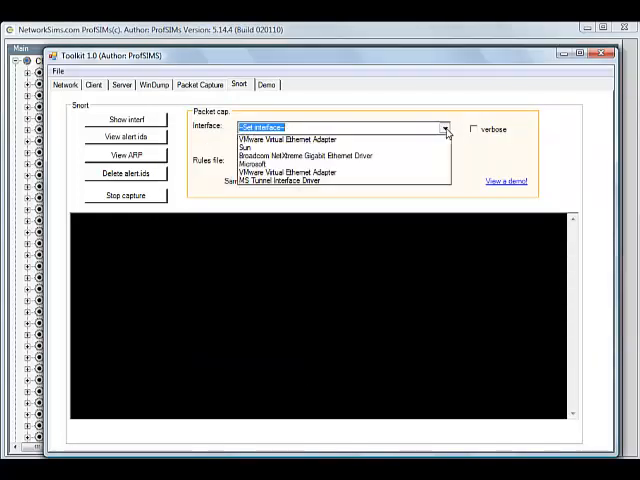
click(256, 160)
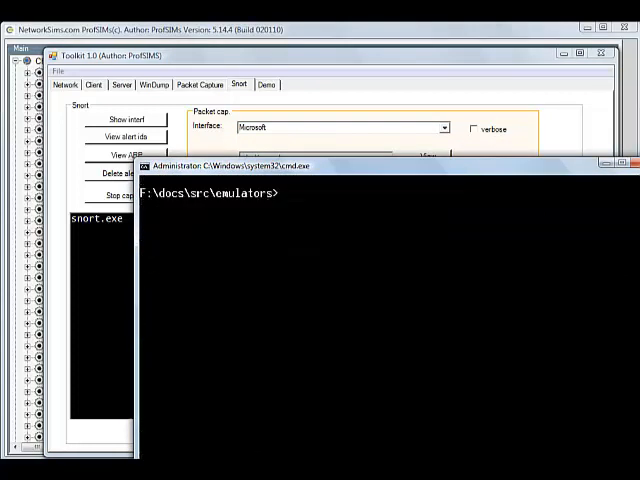
text(ping ww)
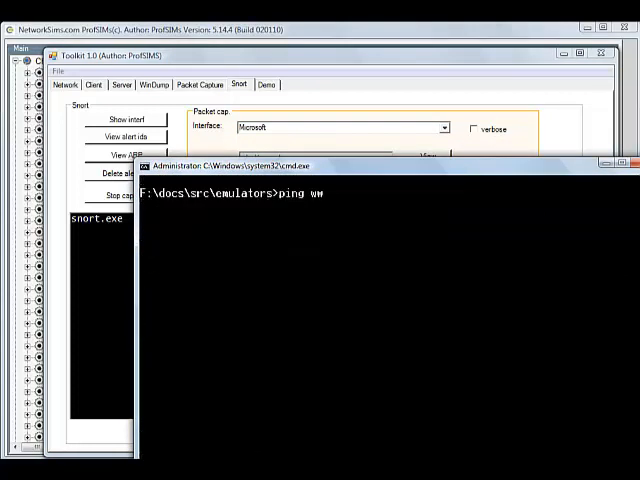
text(w.google.com)
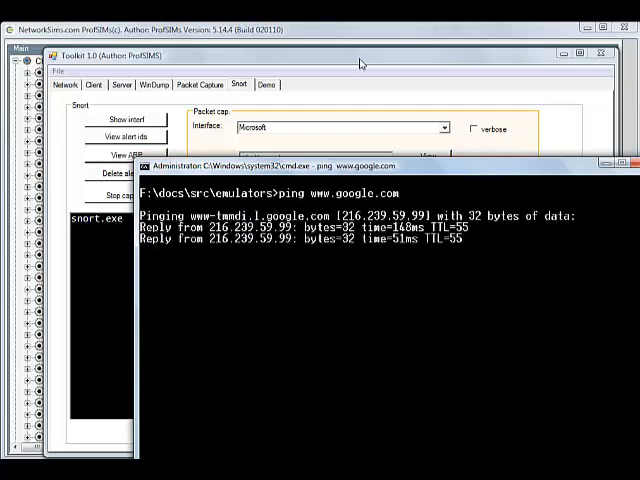
mouse_move(348, 60)
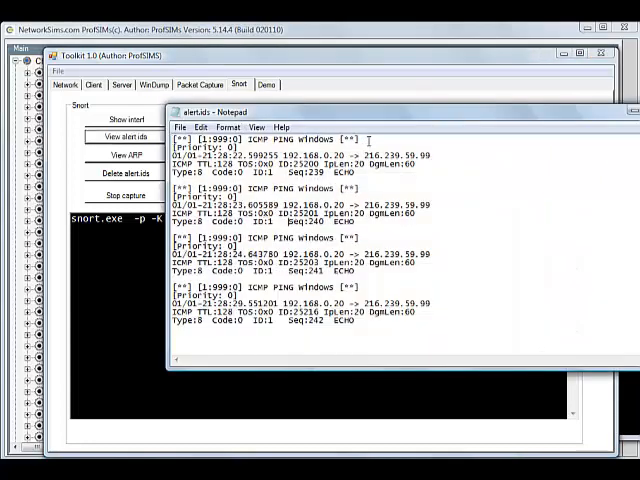
Step: Close the alert file and decline creating a new ARP log file
double_click(264, 138)
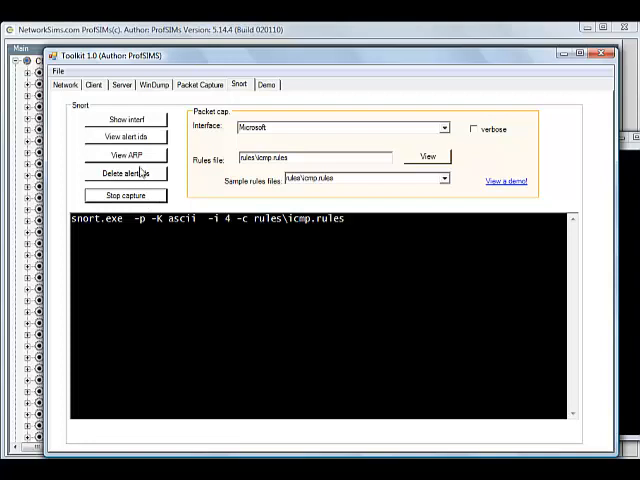
click(124, 156)
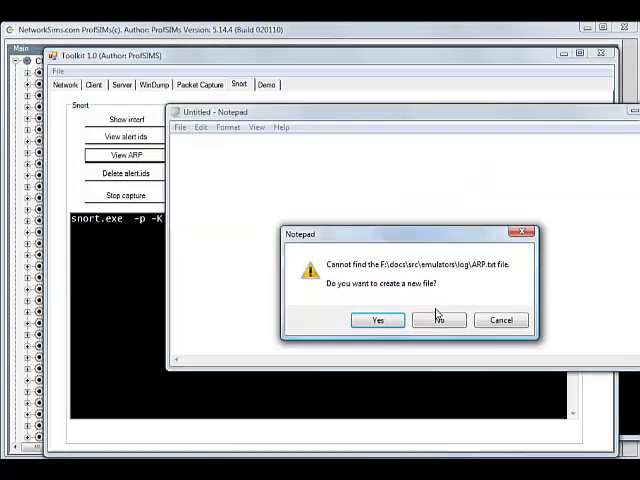
click(438, 320)
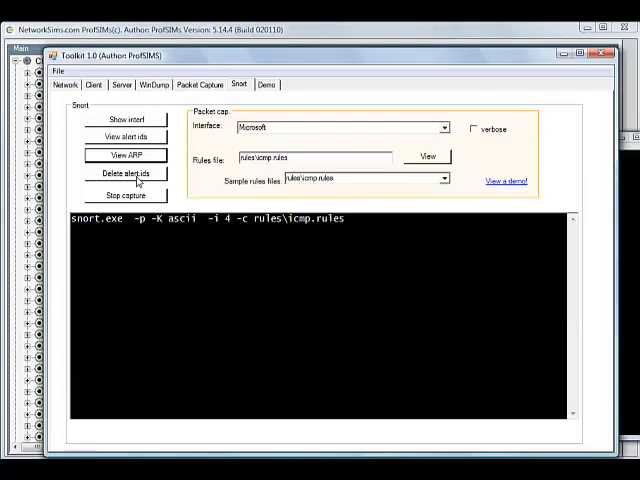
Step: Delete the recorded Snort alerts and confirm no alert file remains
click(124, 136)
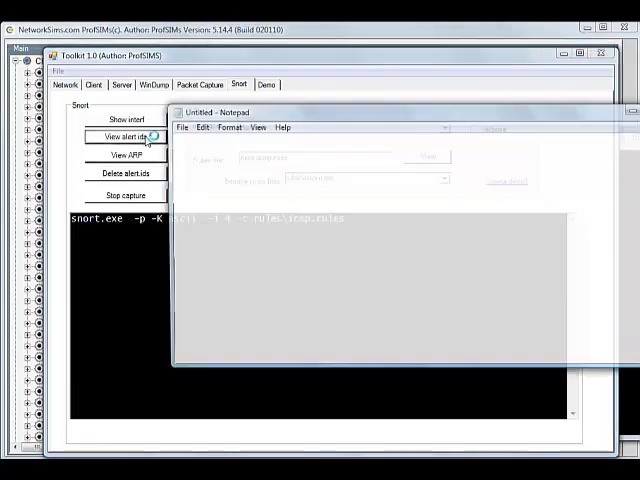
click(126, 136)
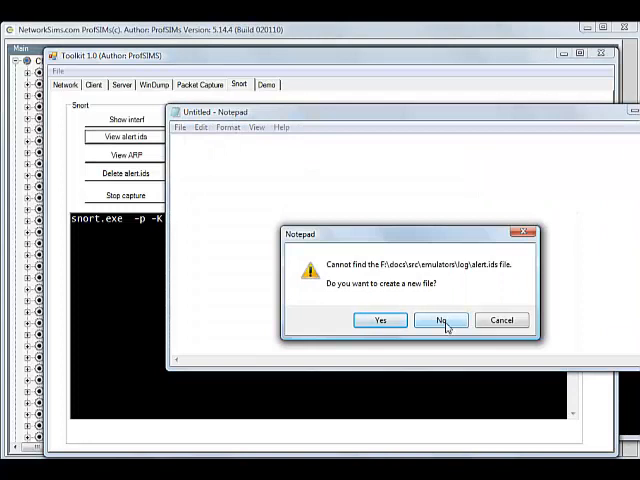
click(440, 320)
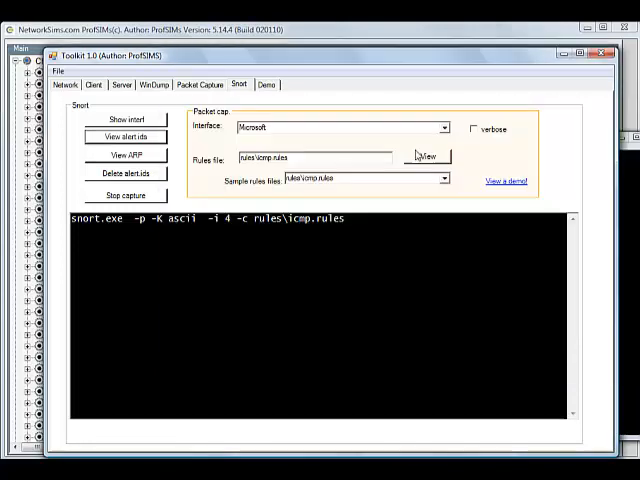
Step: Switch to rules\syn.rules and restart capture on the Ricoh interface
click(444, 178)
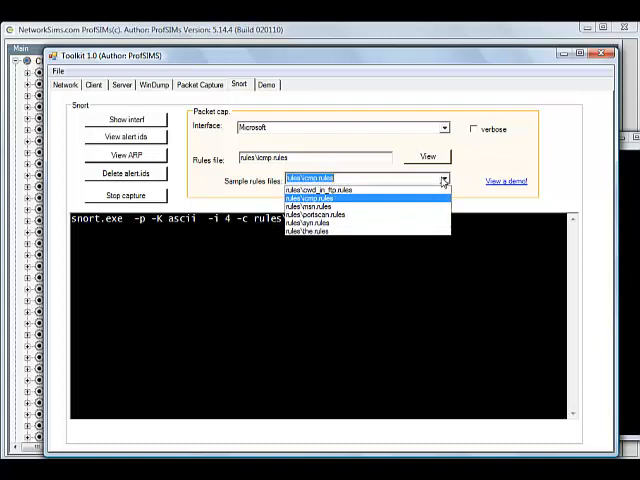
mouse_move(356, 214)
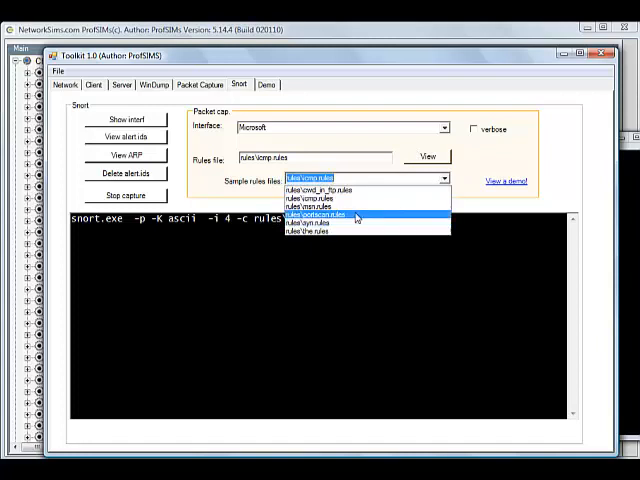
mouse_move(350, 224)
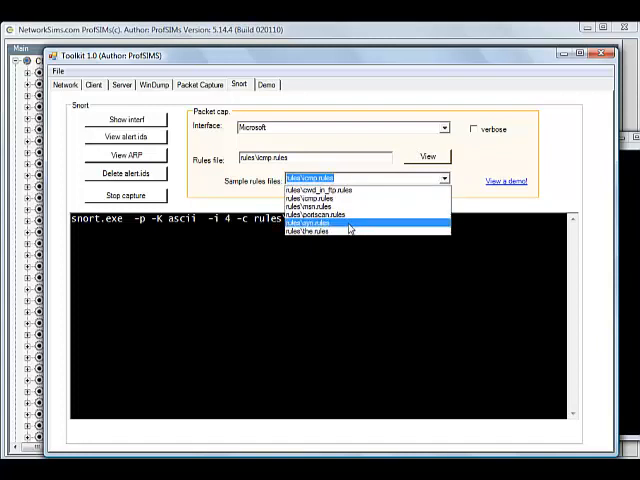
click(310, 216)
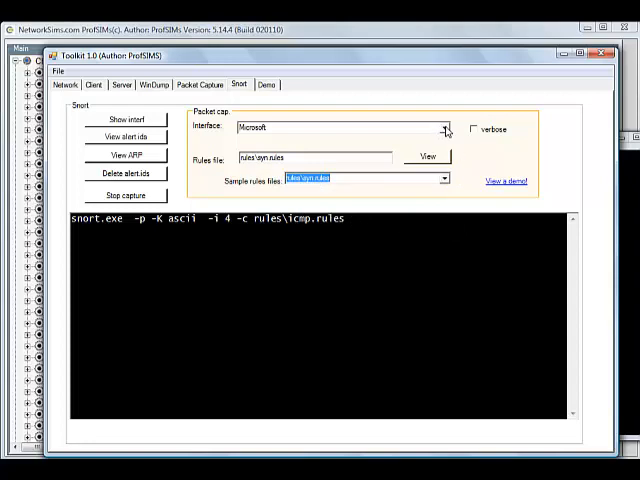
click(444, 128)
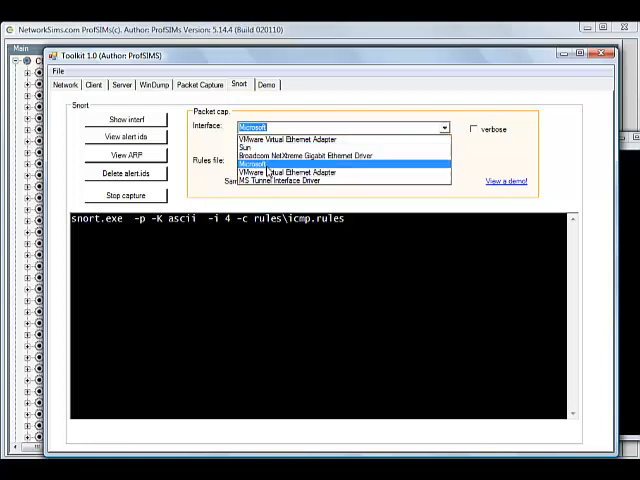
click(260, 164)
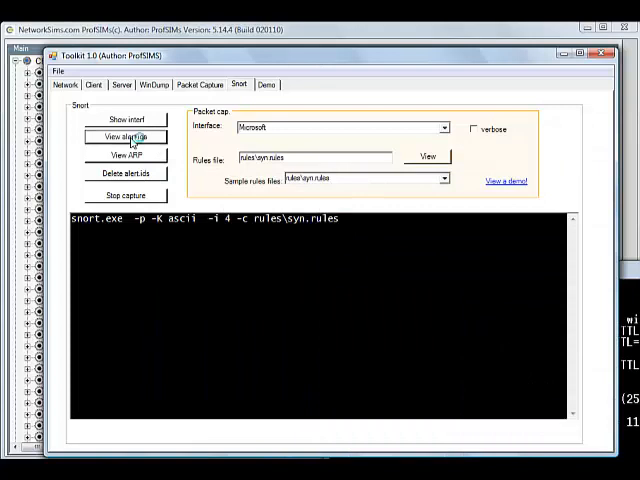
Step: View the TCP SYN alerts in the alert file, then close it
click(124, 136)
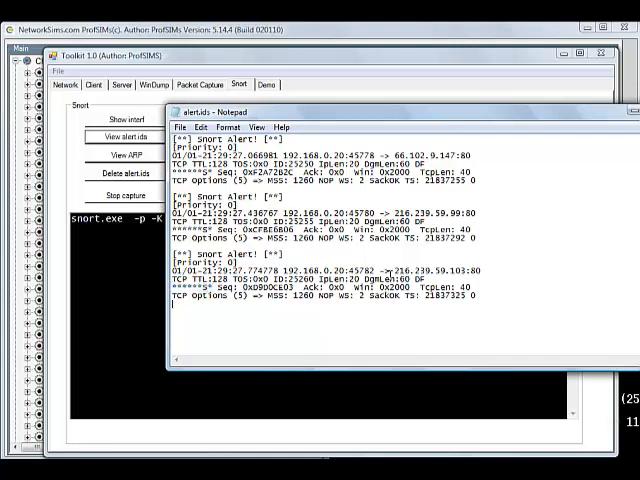
double_click(310, 284)
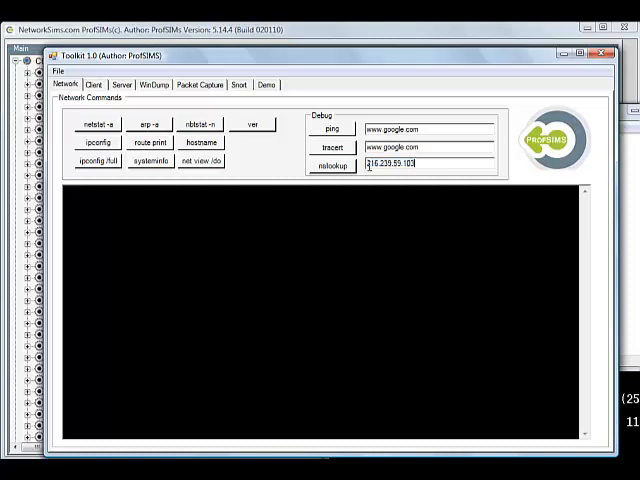
Step: Run nslookup on 216.239.59.103 and return to the Snort tab
click(332, 166)
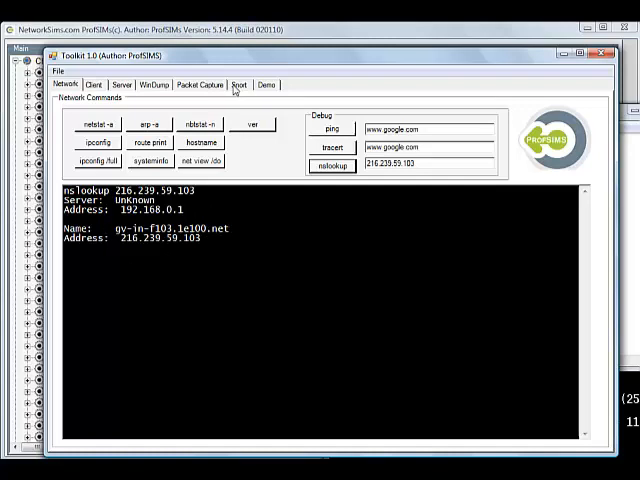
click(238, 84)
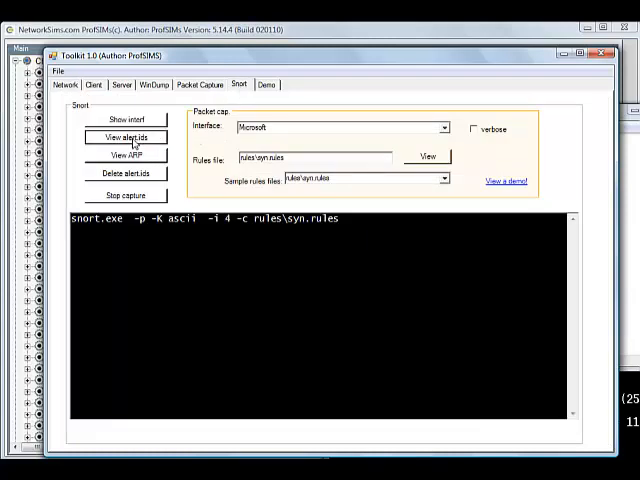
Step: Review the SYN alerts, then highlight the alert tcp SYN-flags rule in syn.rules
click(124, 136)
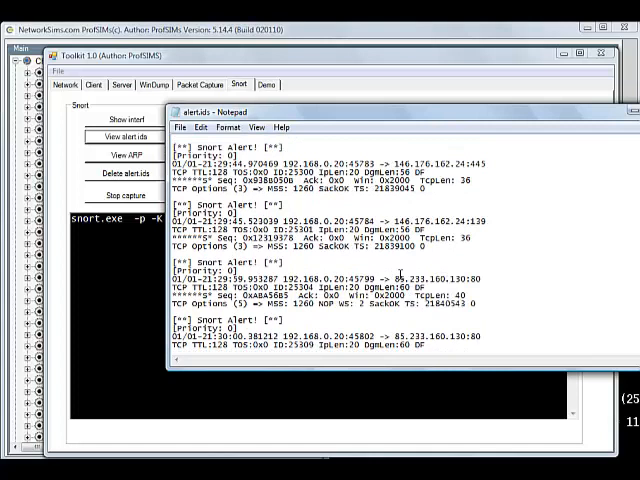
scroll(down, 3)
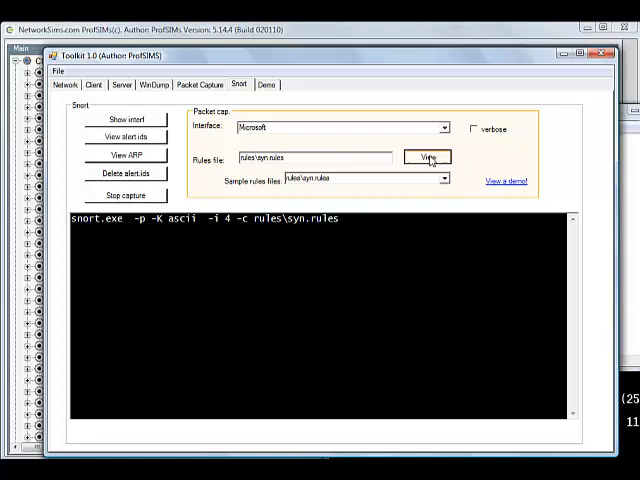
click(428, 156)
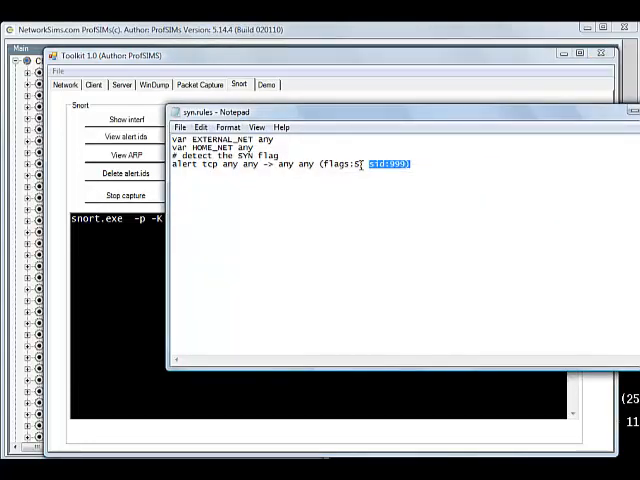
triple_click(290, 164)
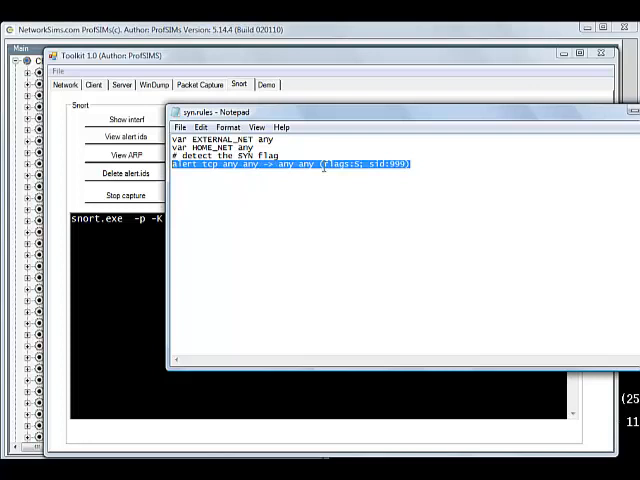